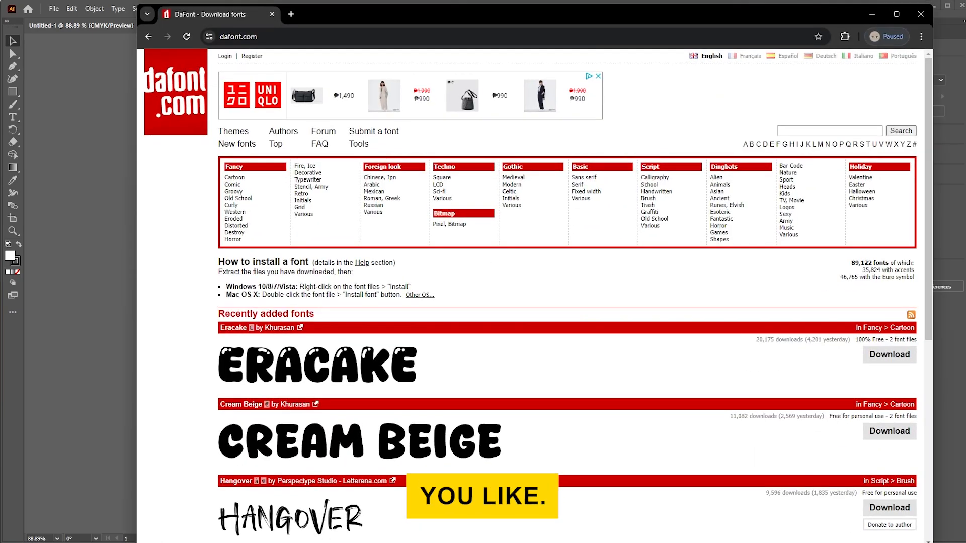
{"action": "mouse_move", "coordinate": [709, 413]}
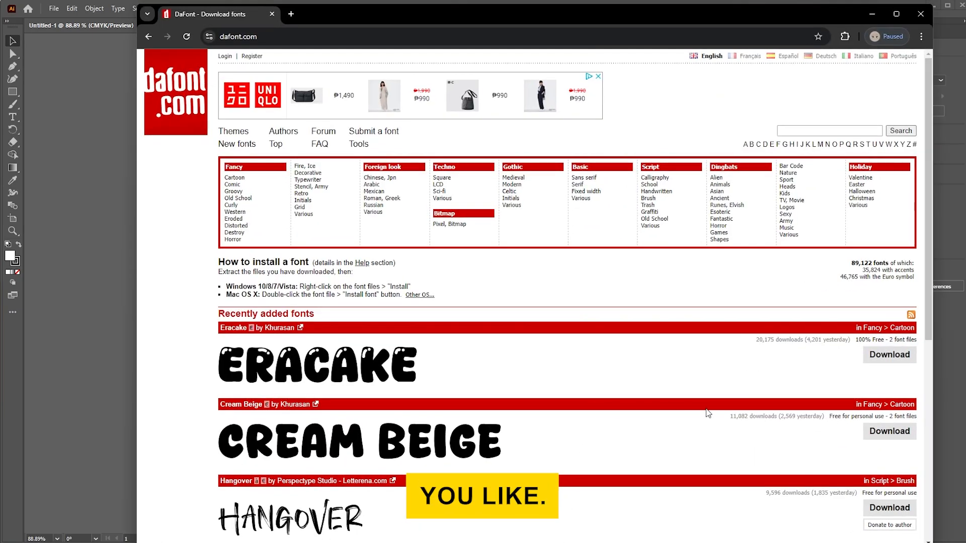
Step: Scroll DaFont's recently added fonts down to Chonky Pumpkin and download it
{"action": "scroll", "scroll_direction": "down", "scroll_amount": 3}
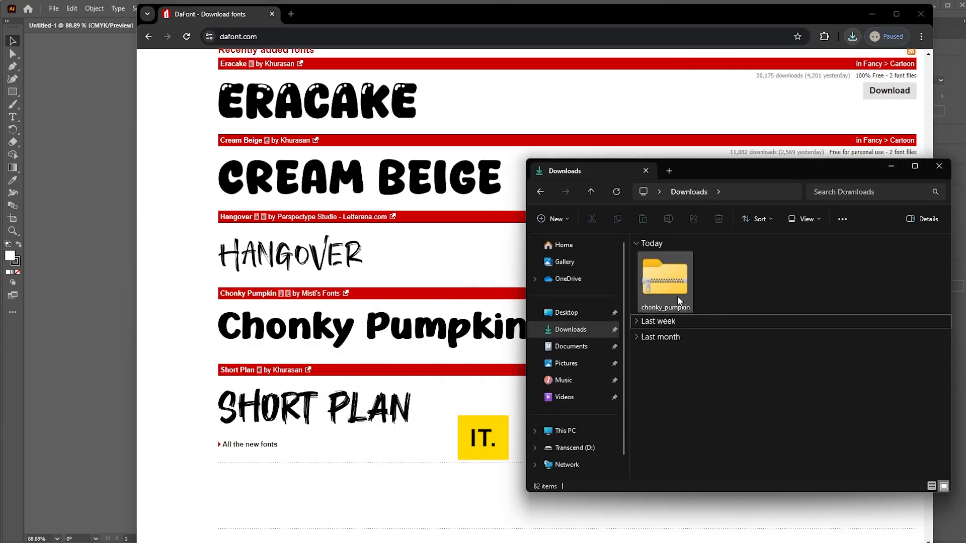
Step: Extract the chonky_pumpkin zip into a chonky_pumpkin folder, showing the files when complete
{"action": "right_click", "coordinate": [664, 279]}
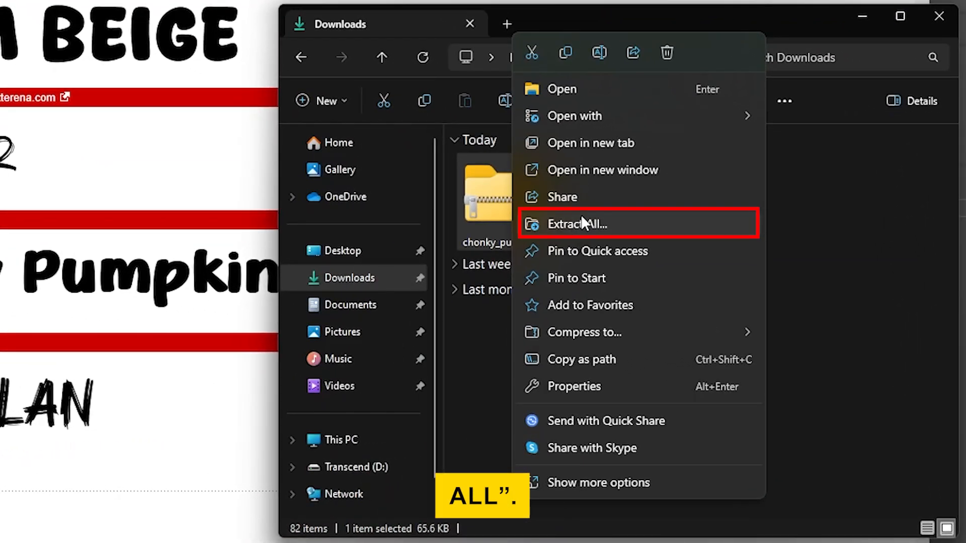
{"action": "left_click", "coordinate": [577, 224]}
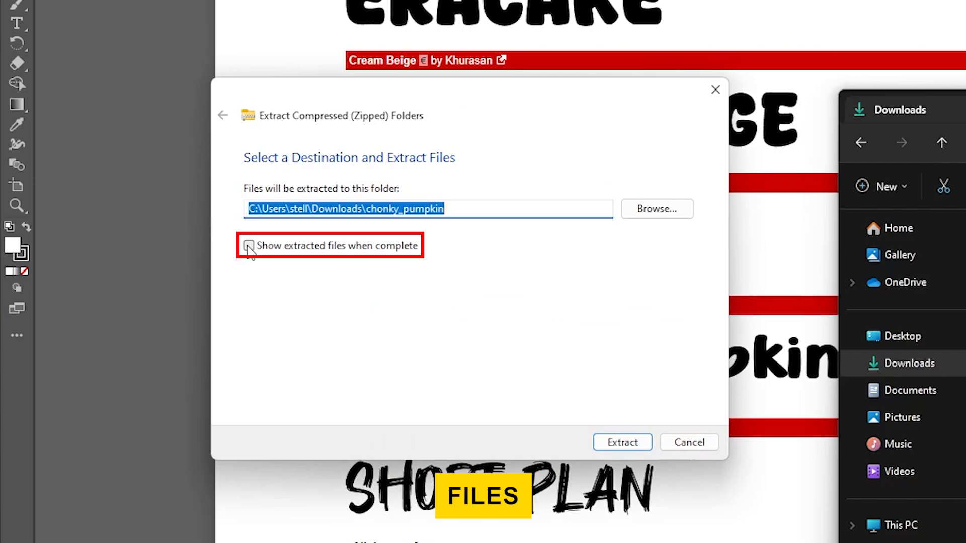
{"action": "left_click", "coordinate": [248, 245]}
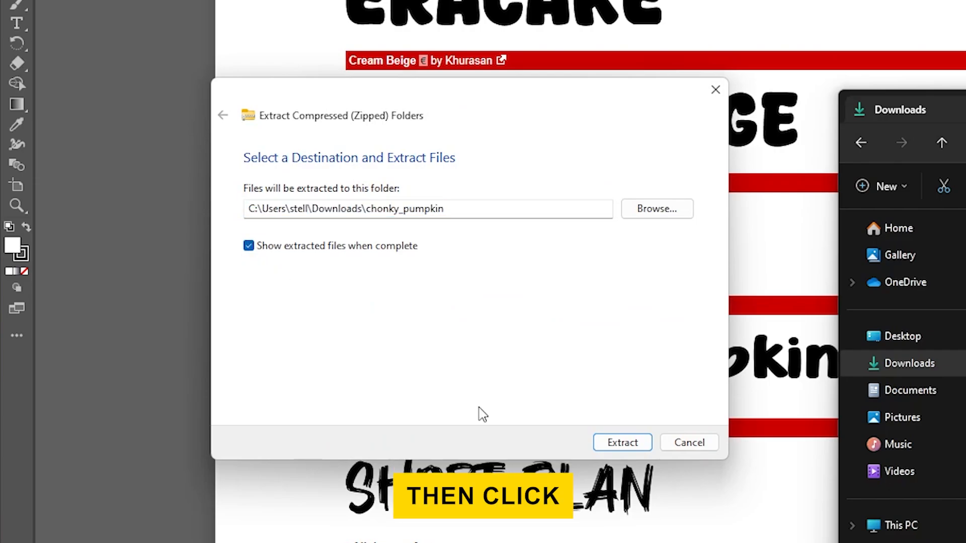
{"action": "left_click", "coordinate": [622, 443]}
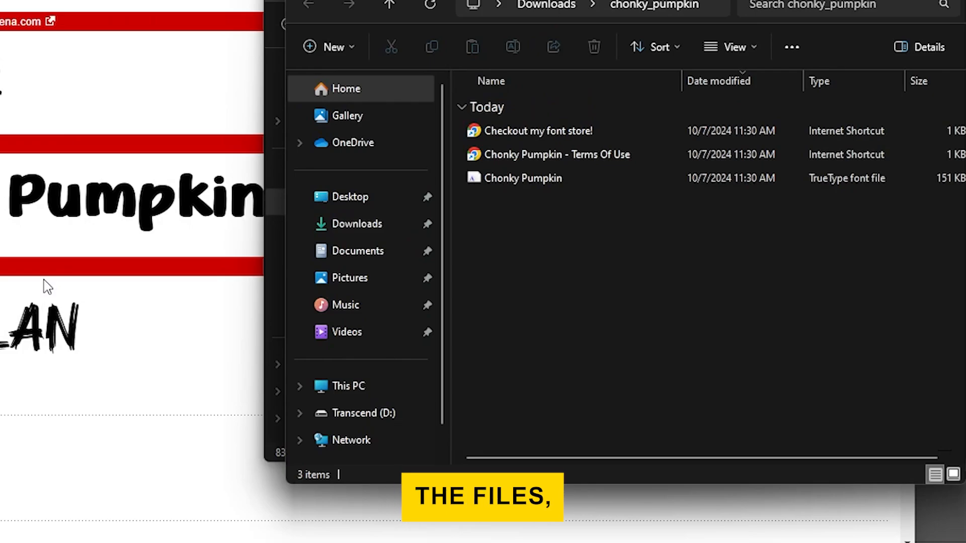
Step: Install the Chonky Pumpkin TrueType font file into Windows
{"action": "left_click", "coordinate": [523, 178]}
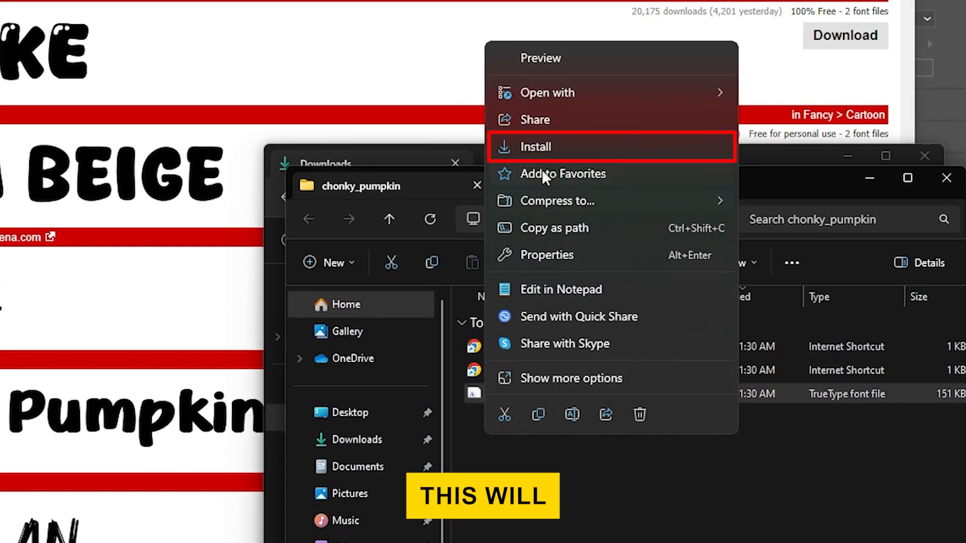
{"action": "left_click", "coordinate": [535, 146]}
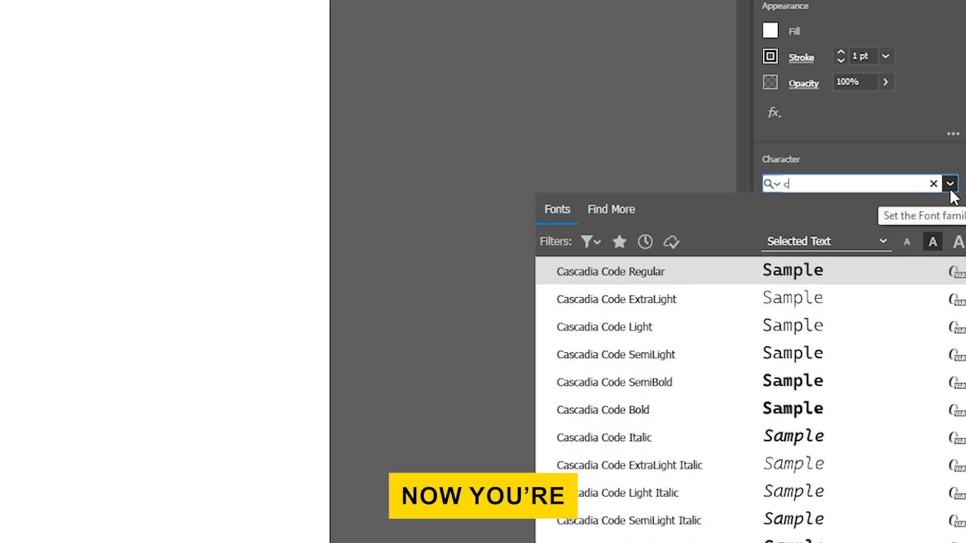
Step: Search the Character font family field for 'chon' to find Chonky Pumpkin
{"action": "type", "text": "chon"}
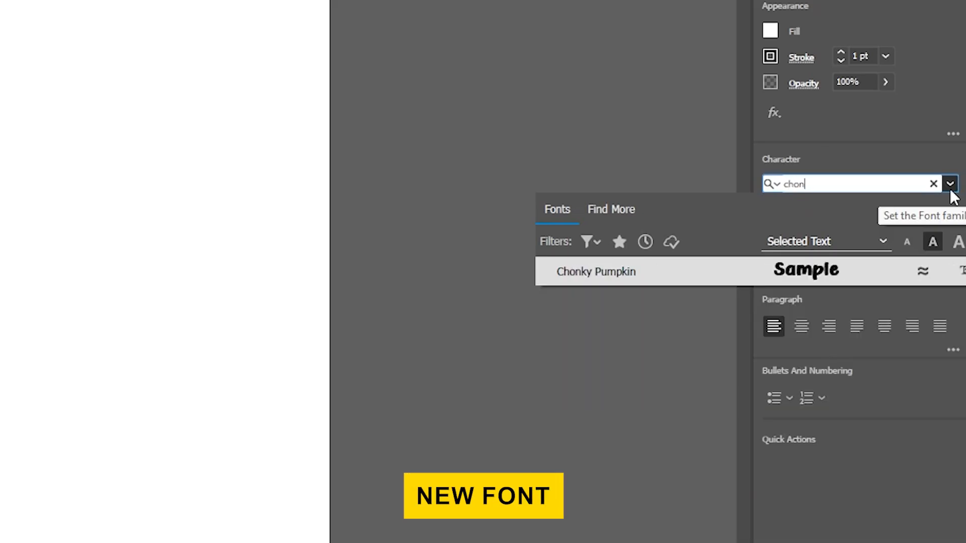